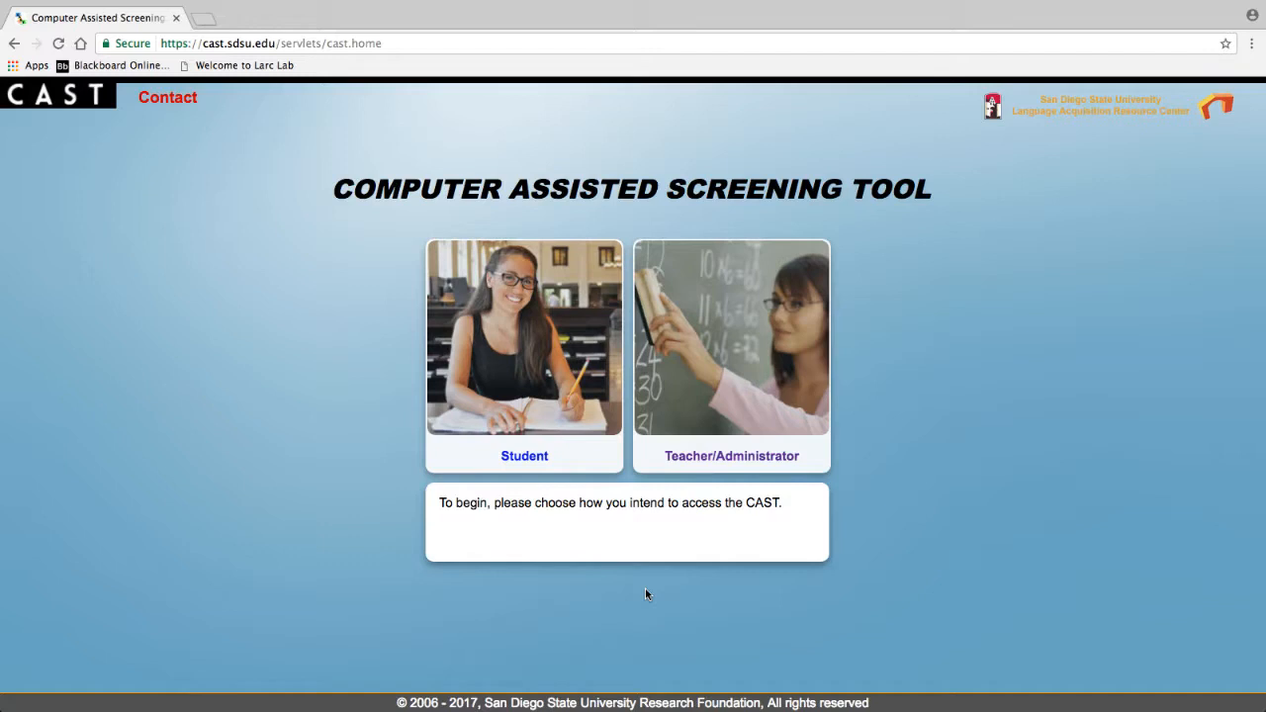
# Enter the Teacher/Administrator area from the CAST home page
pyautogui.click(731, 346)
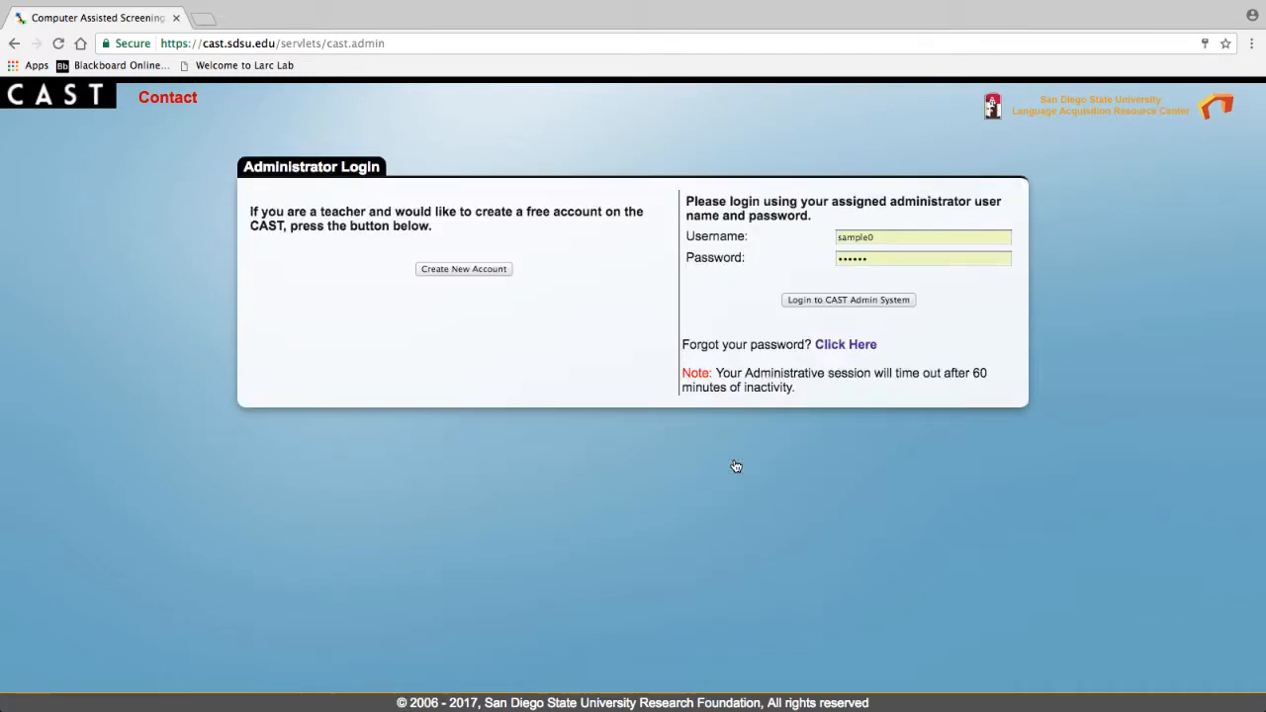
# Start a new teacher account and choose ESL as the registration language
pyautogui.click(464, 268)
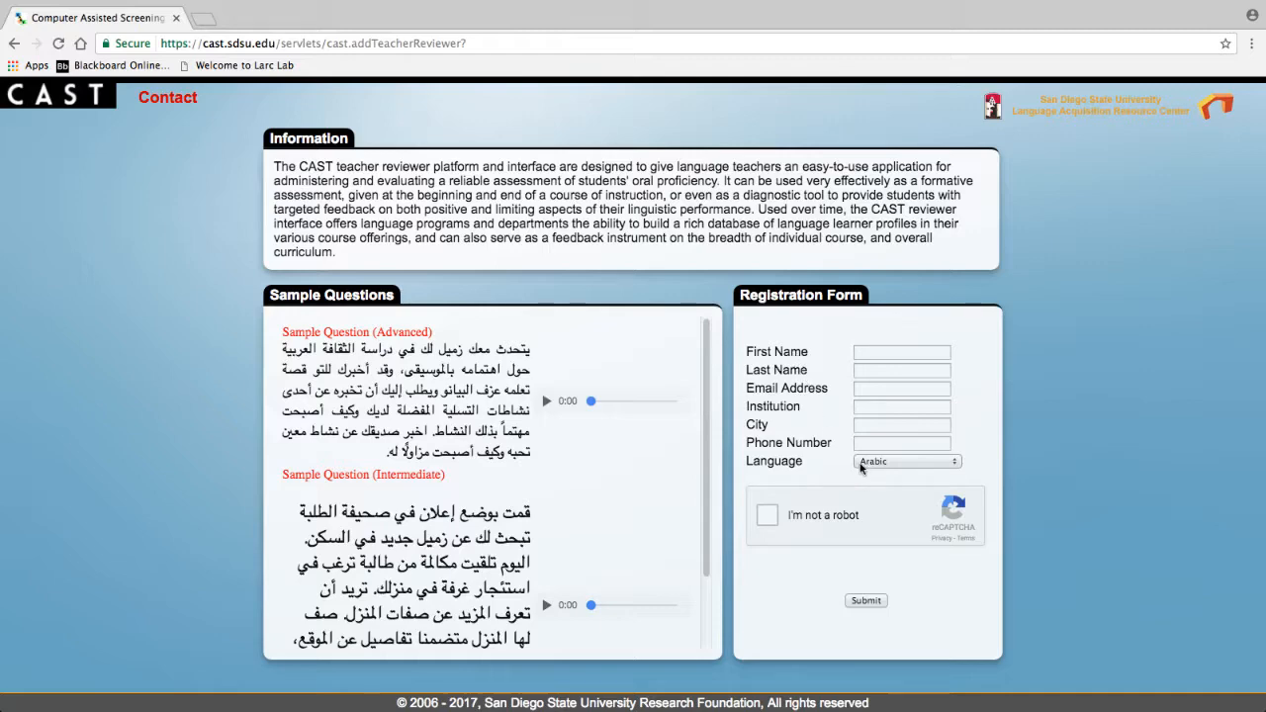
pyautogui.click(907, 461)
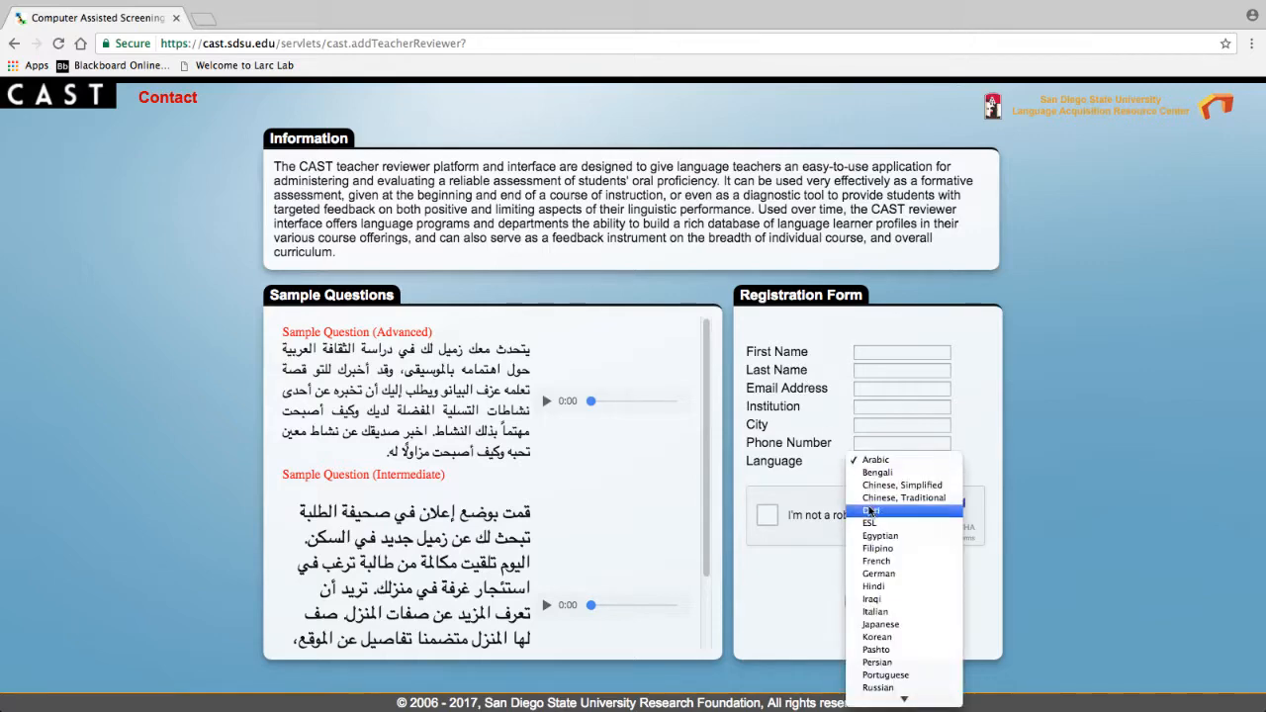
pyautogui.click(870, 522)
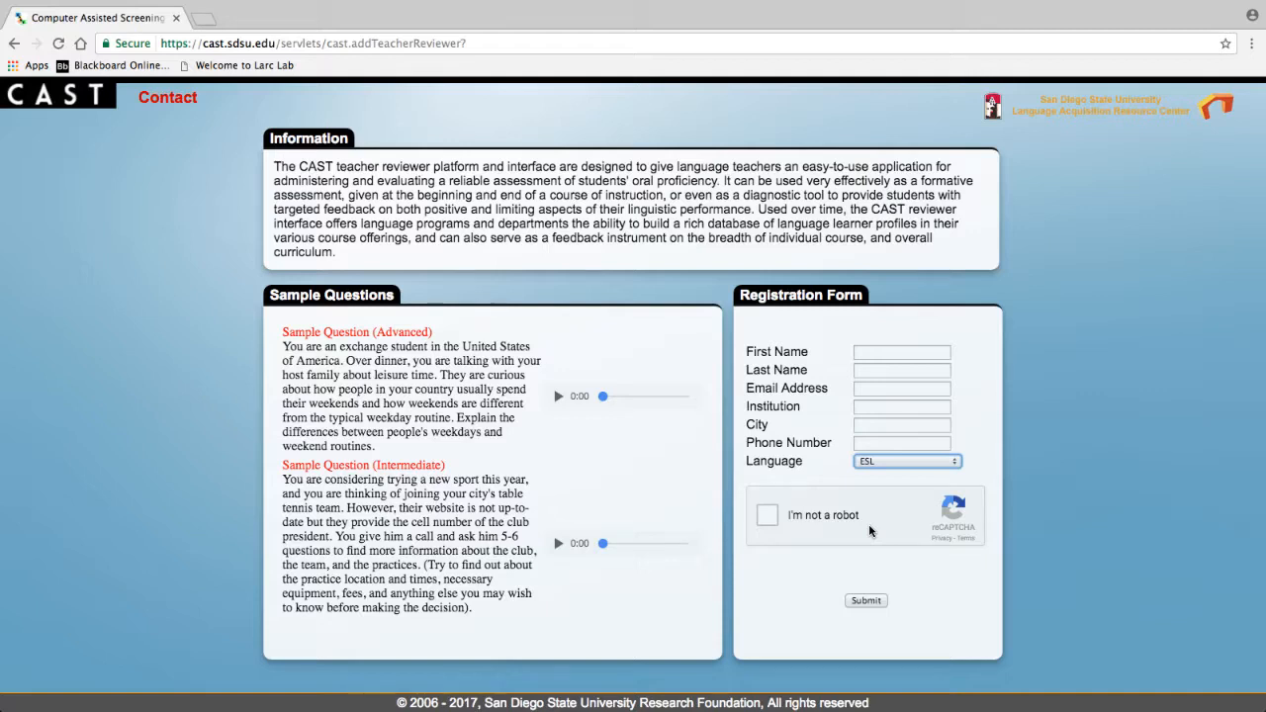